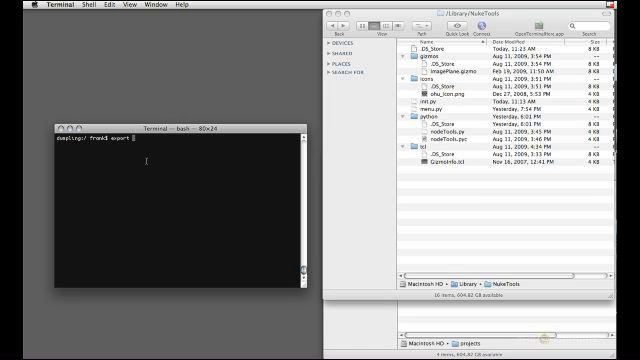
# Export NUKE_PATH=/Library/NukeTools in the shell and launch nuke from it.
pyautogui.write('NUKE')
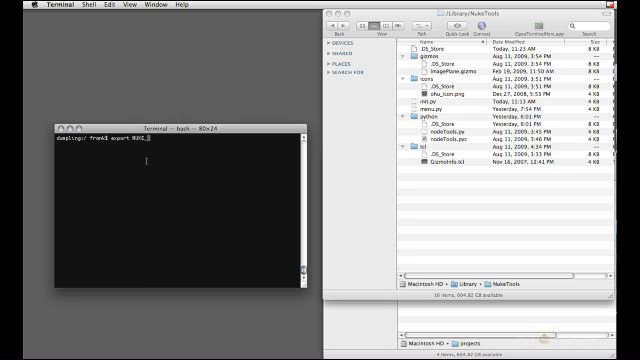
pyautogui.write("_PATH='/Library/")
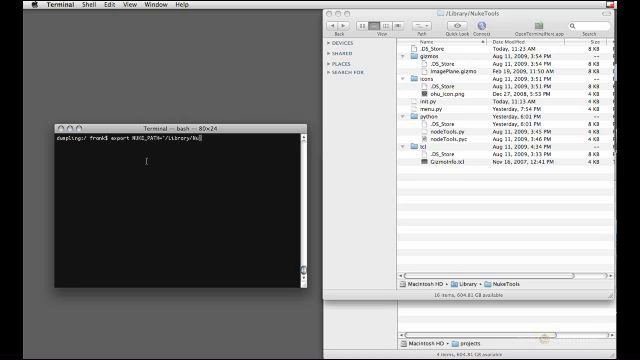
pyautogui.write('NukeTools"')
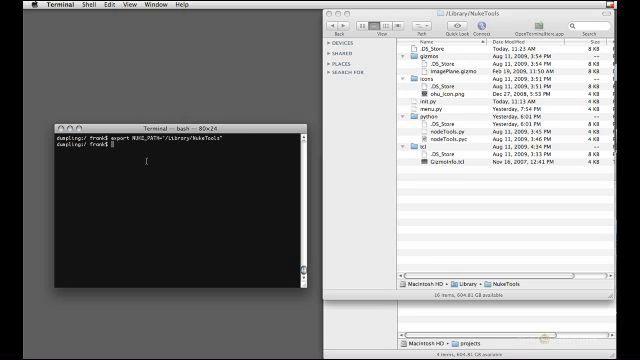
pyautogui.write('nuke')
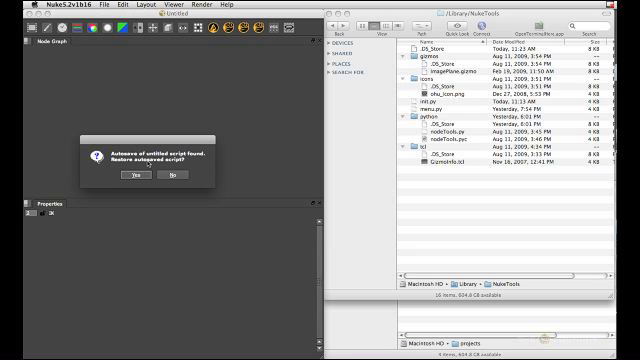
# Decline the autosave restore and add a CheckerBoard node to the empty script.
pyautogui.click(168, 176)
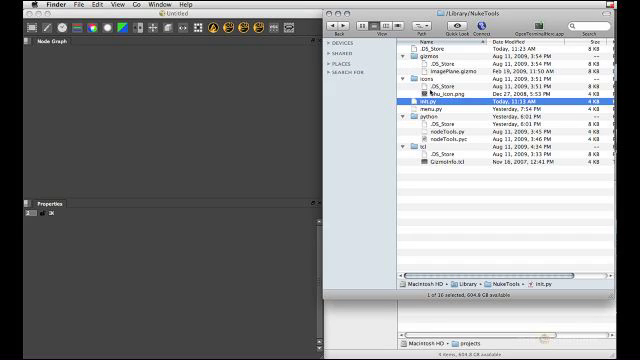
pyautogui.click(420, 132)
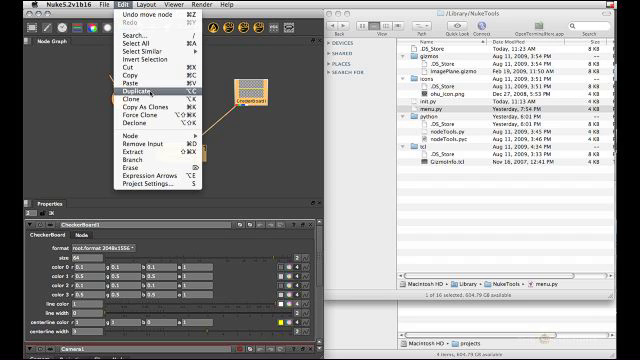
pyautogui.click(96, 124)
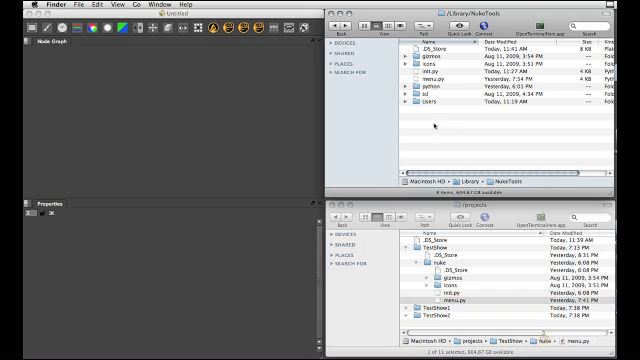
pyautogui.moveTo(416, 82)
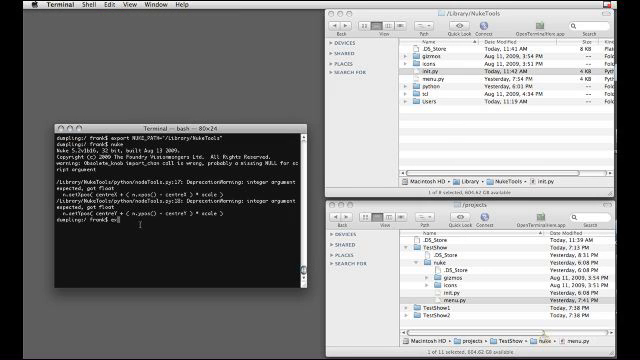
# Export SHOW=TestShow so per-show tools resolve to the TestShow directory.
pyautogui.write('export SHOW=')
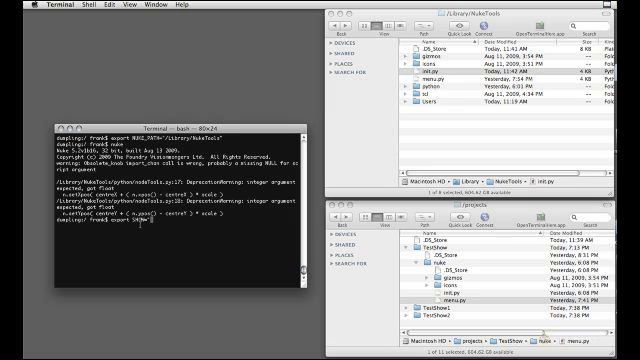
pyautogui.write('TestShow"')
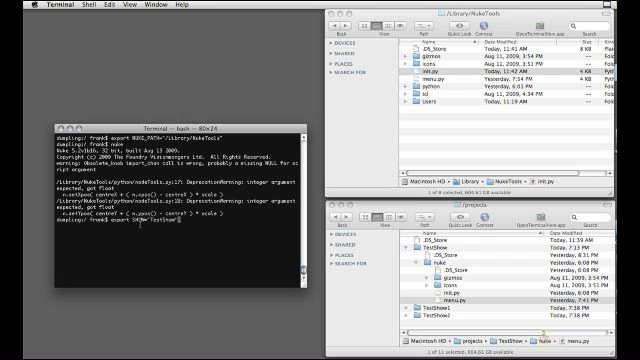
pyautogui.press('Return')
pyautogui.write('printe')
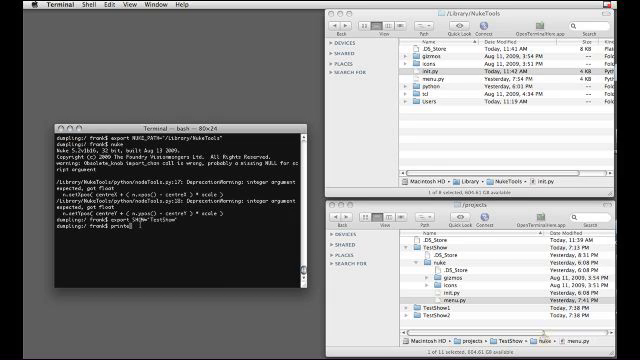
pyautogui.press('Return')
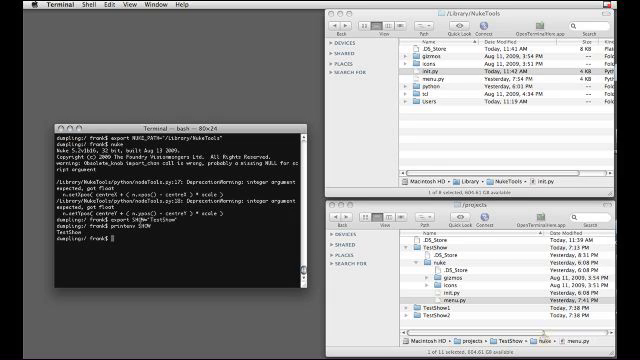